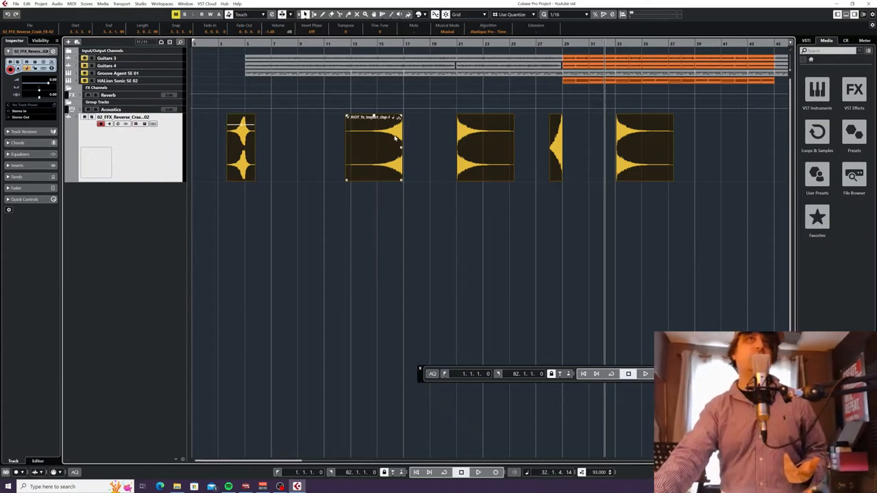
# Select the reverse crash events and bring up the FX track's Channel Settings window.
pyautogui.click(287, 137)
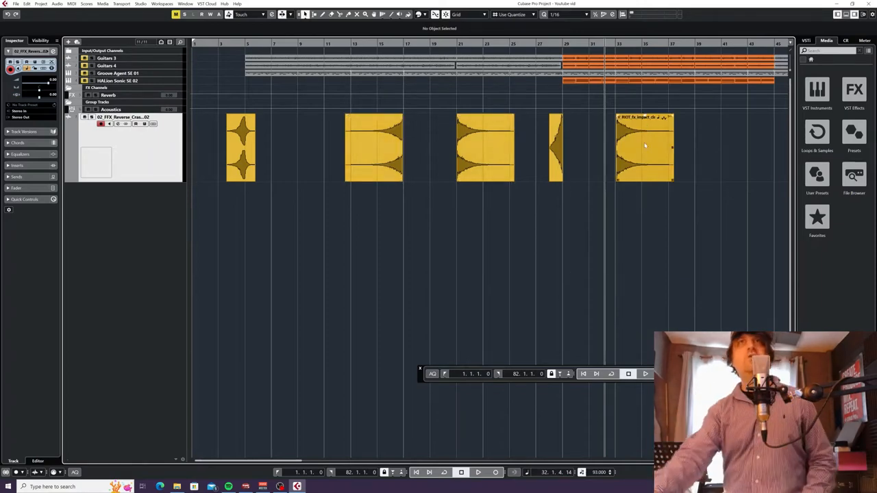
pyautogui.click(372, 148)
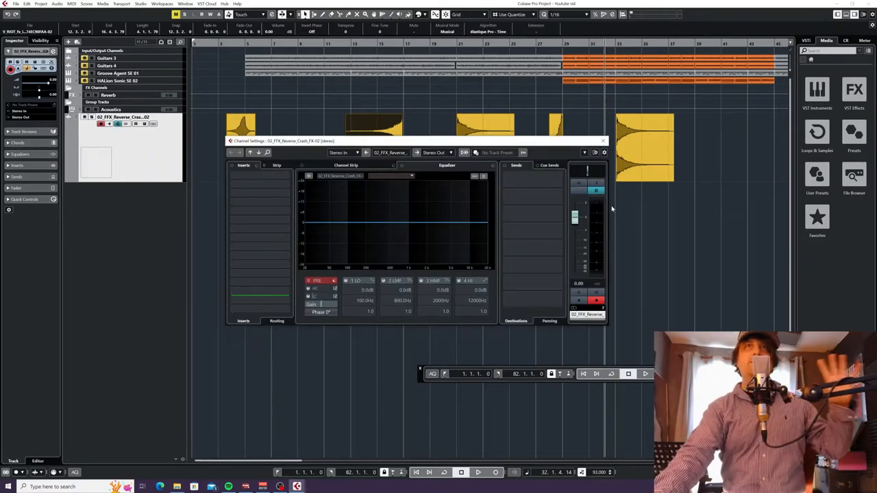
# Close the FX track's Channel Settings window to return to the arrangement.
pyautogui.click(259, 175)
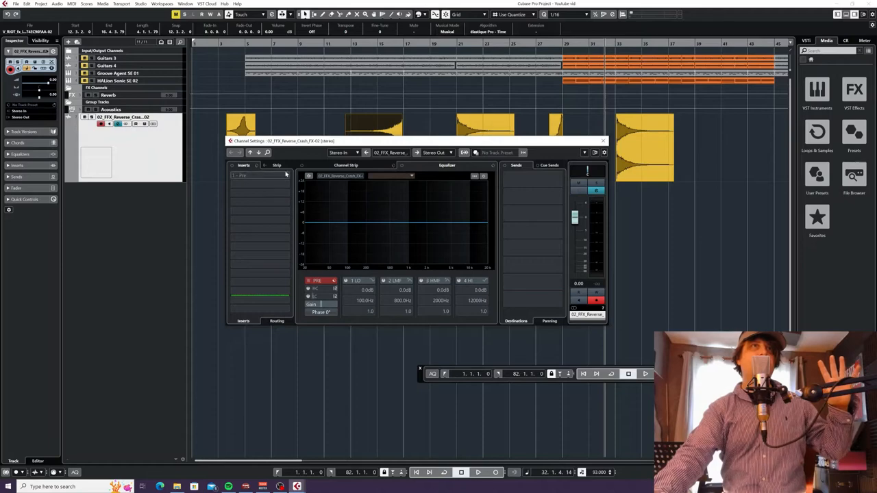
pyautogui.click(603, 140)
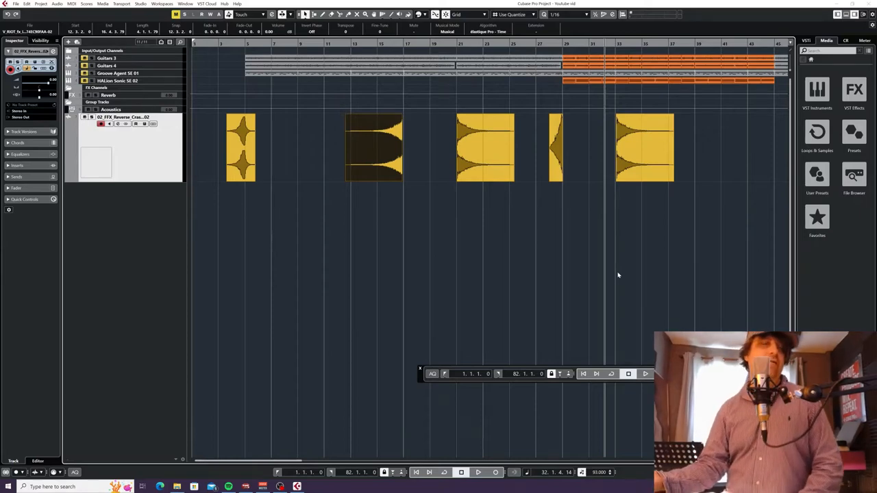
pyautogui.moveTo(294, 161)
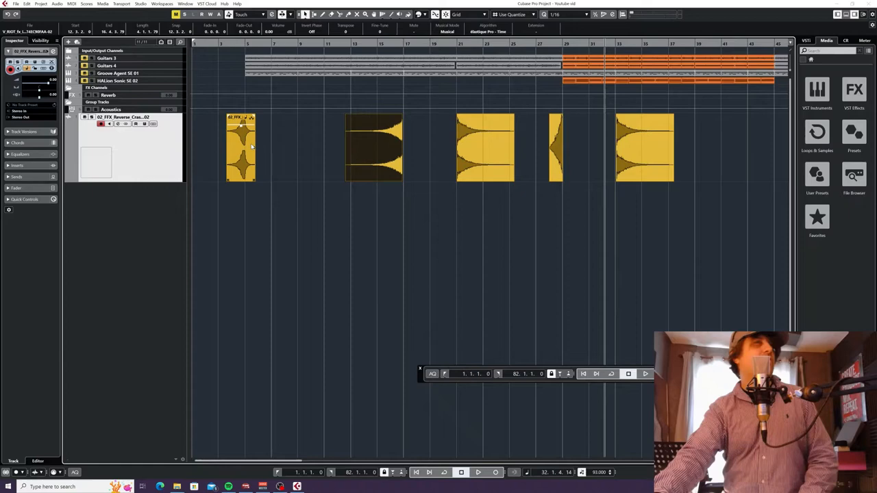
pyautogui.click(485, 148)
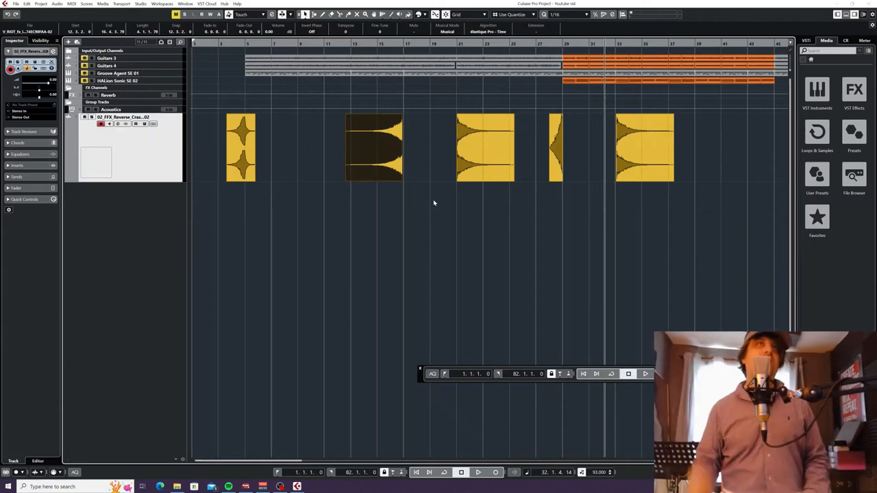
pyautogui.click(241, 148)
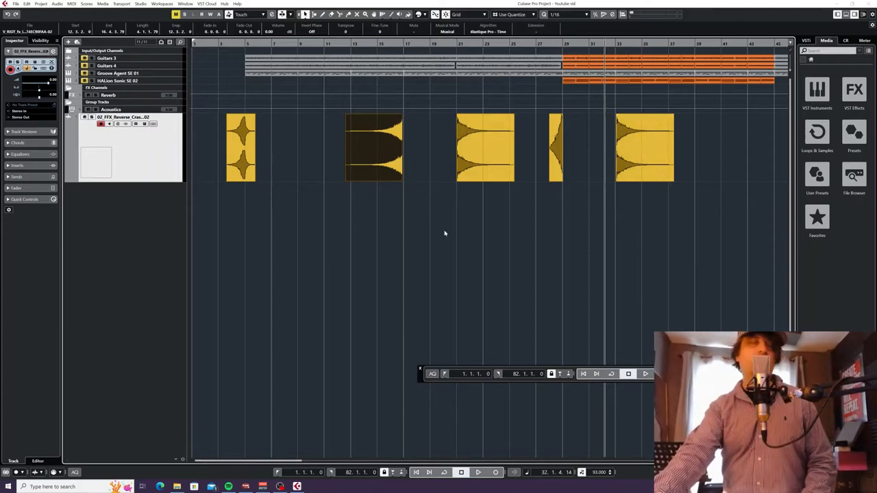
pyautogui.moveTo(451, 238)
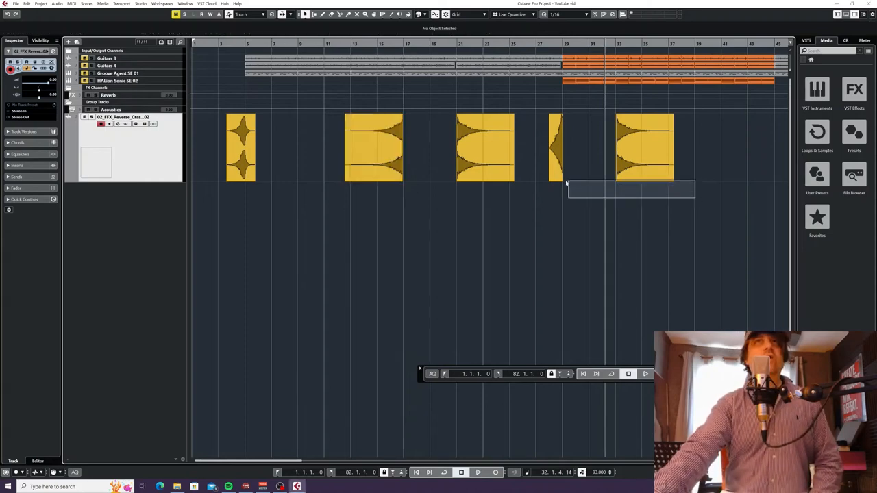
# Clear the selection, select all five reverse crash events on the FX track, and bring up the Audio menu.
pyautogui.click(720, 218)
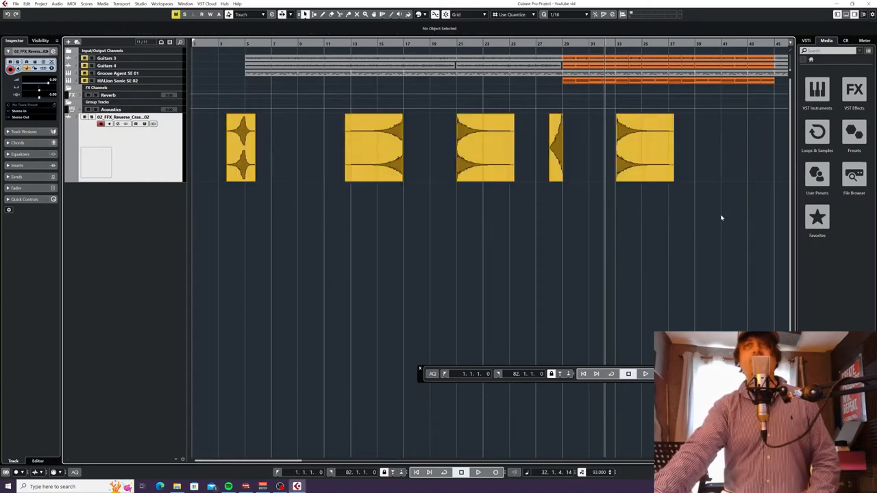
pyautogui.click(241, 148)
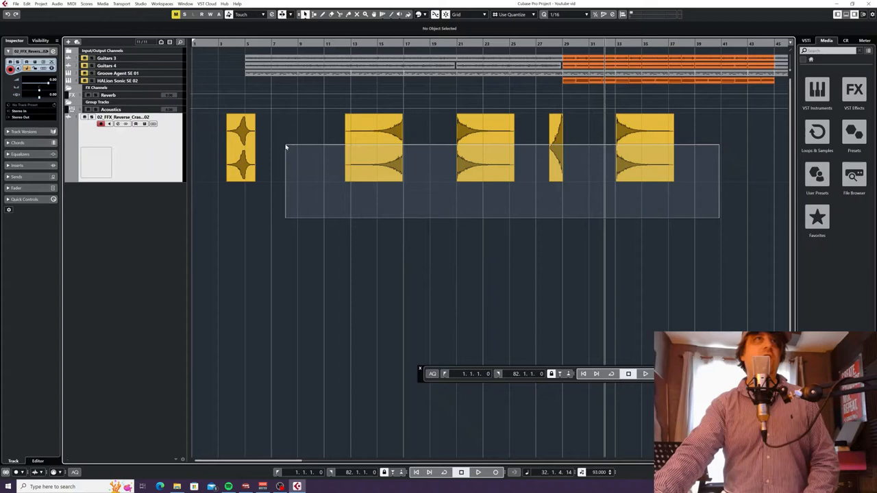
pyautogui.click(241, 148)
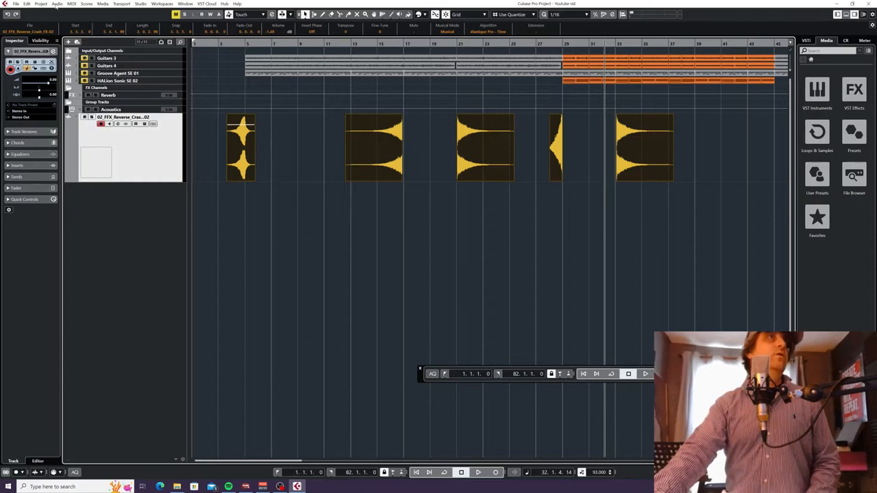
pyautogui.click(57, 2)
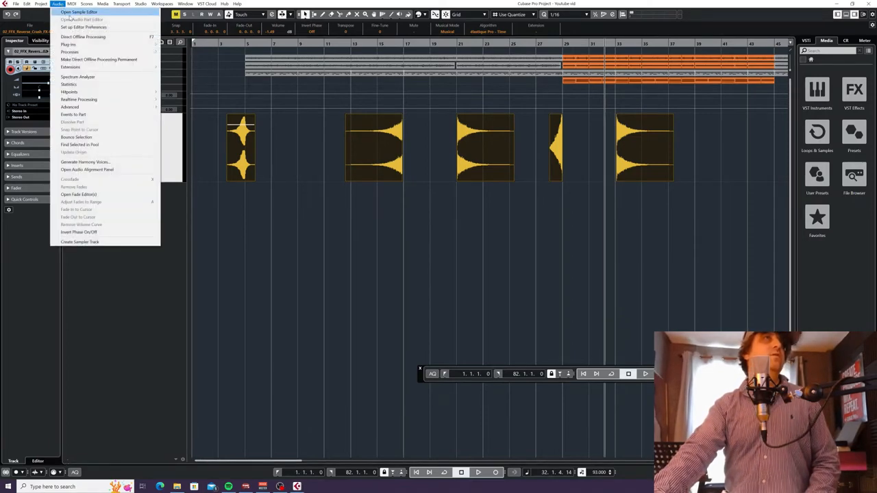
# Add StereoDelay to the events' Direct Offline Processing chain after Reverse, printing delay tails.
pyautogui.click(83, 35)
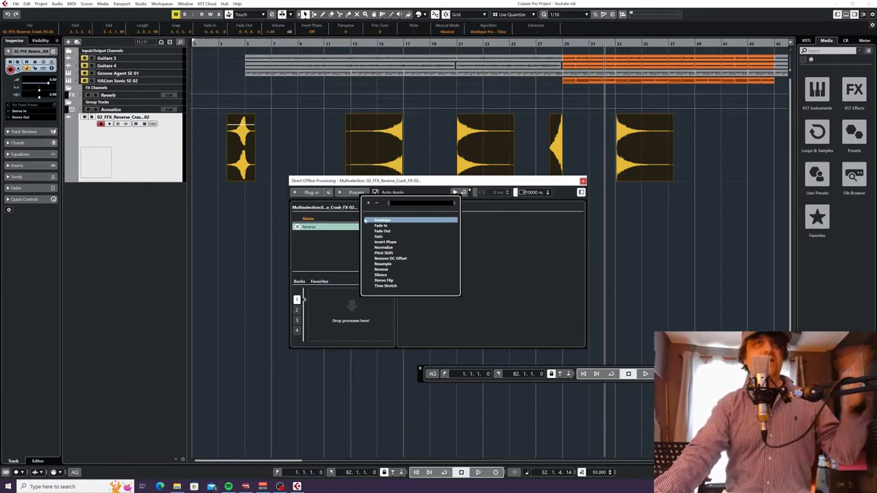
pyautogui.click(381, 268)
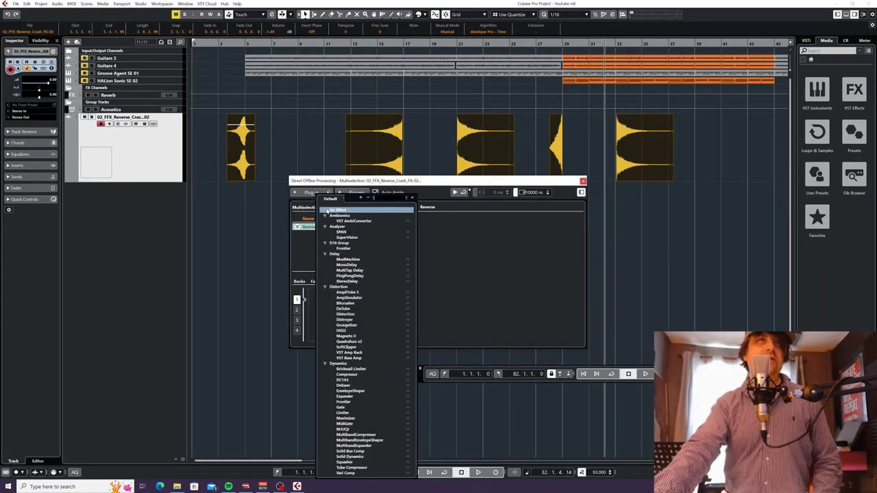
pyautogui.moveTo(348, 282)
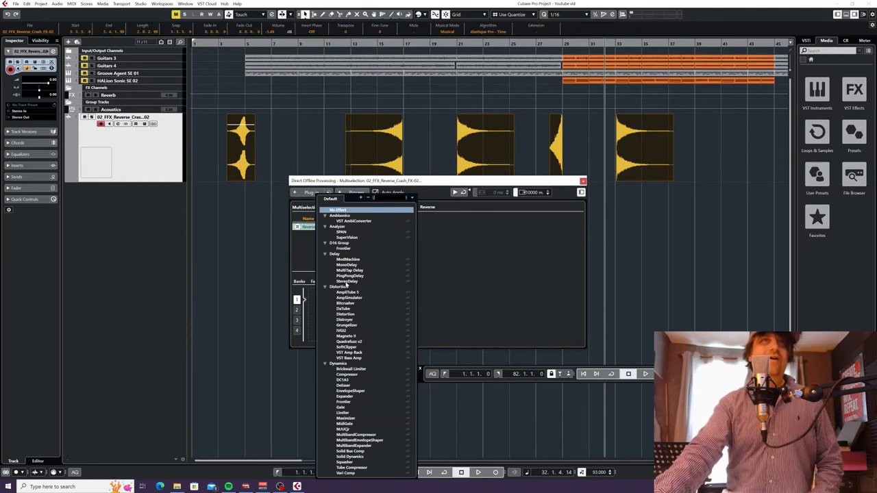
pyautogui.click(345, 281)
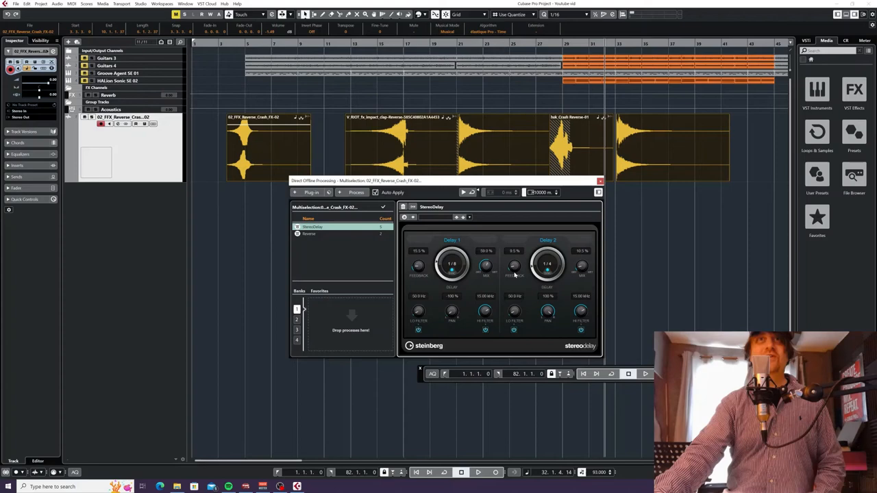
# Review the Reverse and StereoDelay process settings, then close the Direct Offline Processing window.
pyautogui.moveTo(485, 266); pyautogui.dragTo(485, 281)
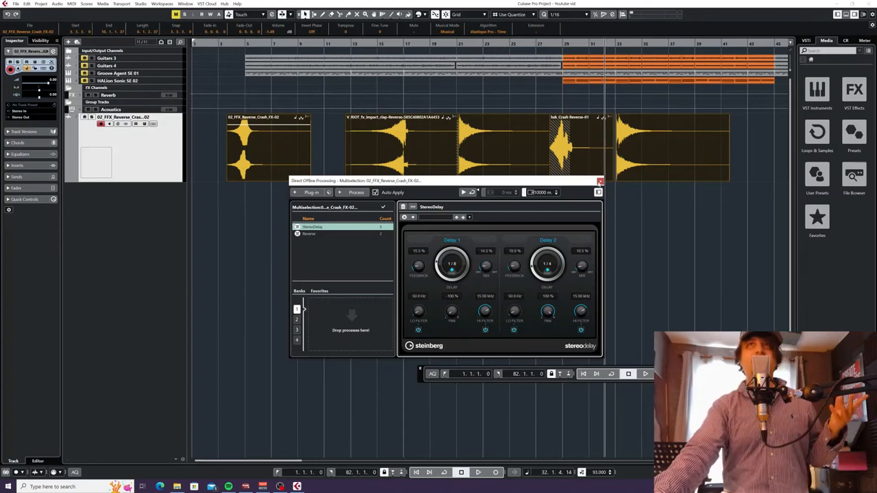
pyautogui.click(309, 233)
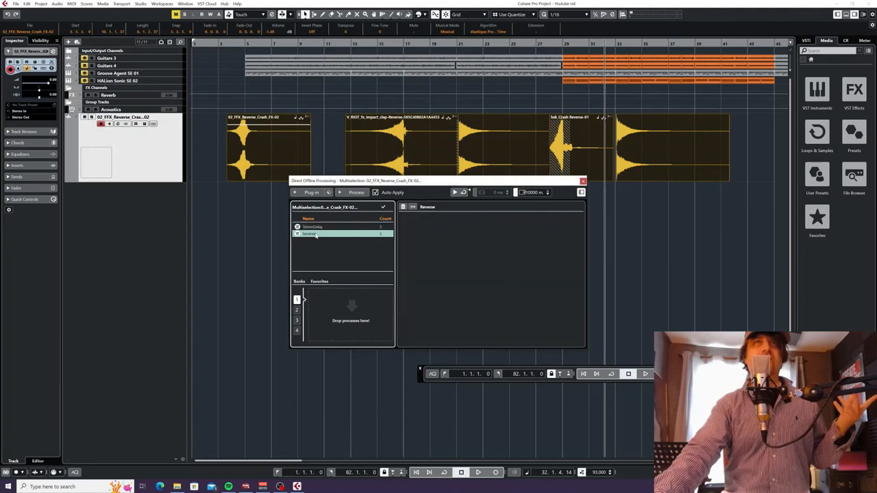
pyautogui.click(313, 227)
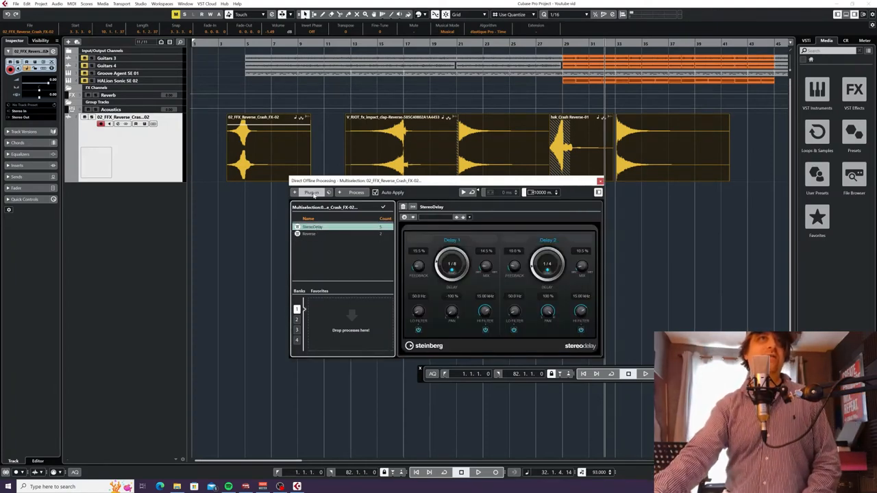
pyautogui.click(336, 207)
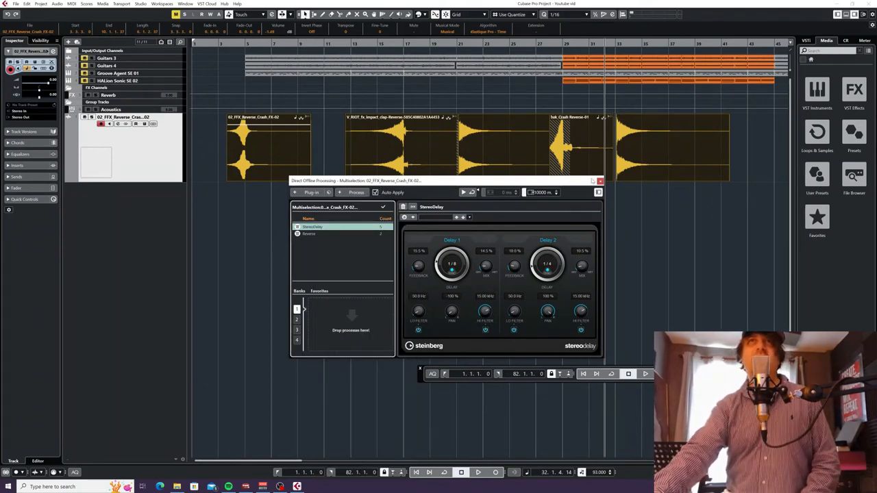
pyautogui.click(600, 181)
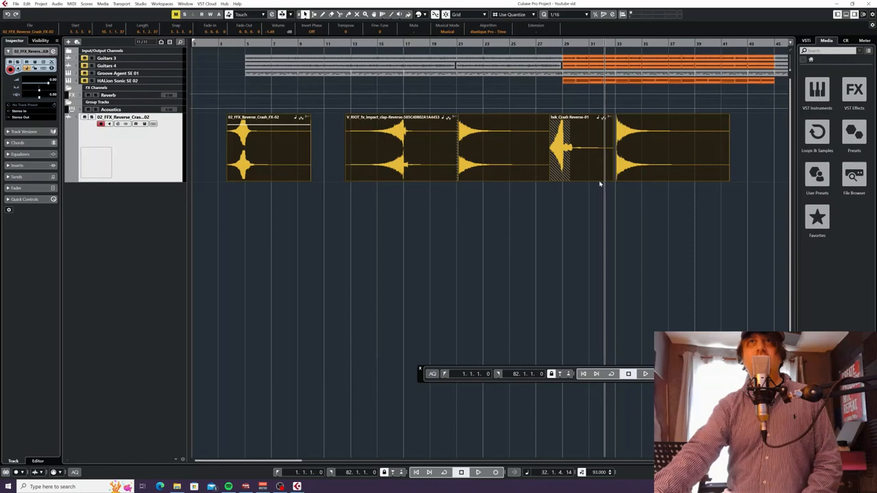
pyautogui.moveTo(619, 224)
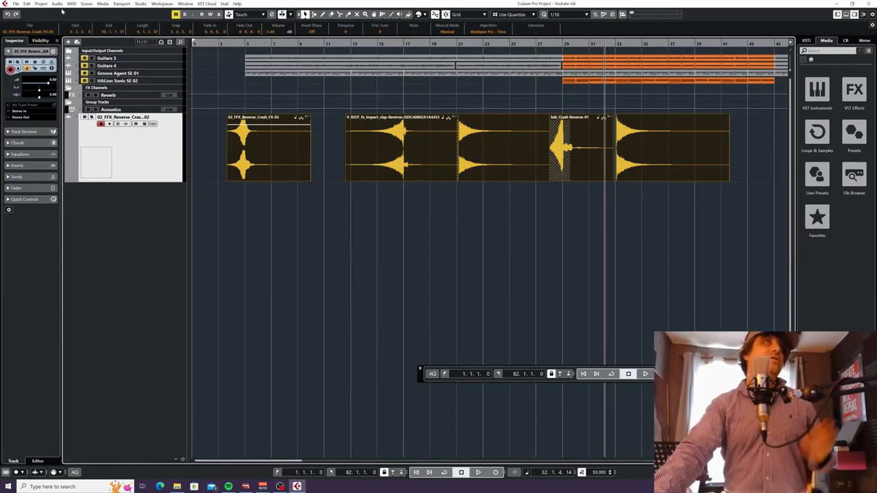
pyautogui.click(58, 3)
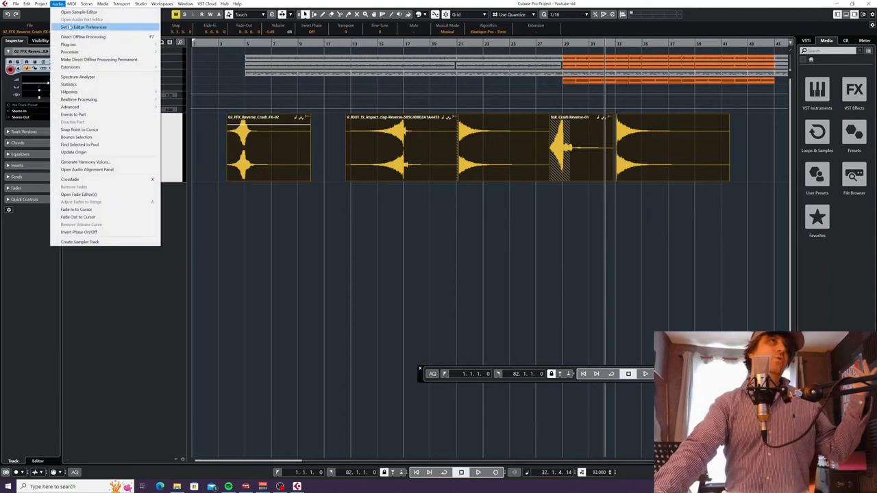
pyautogui.click(82, 37)
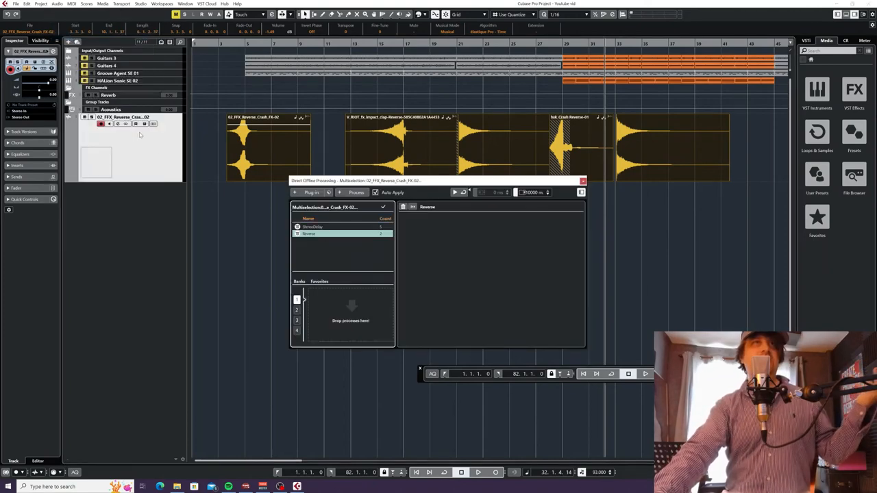
pyautogui.click(312, 228)
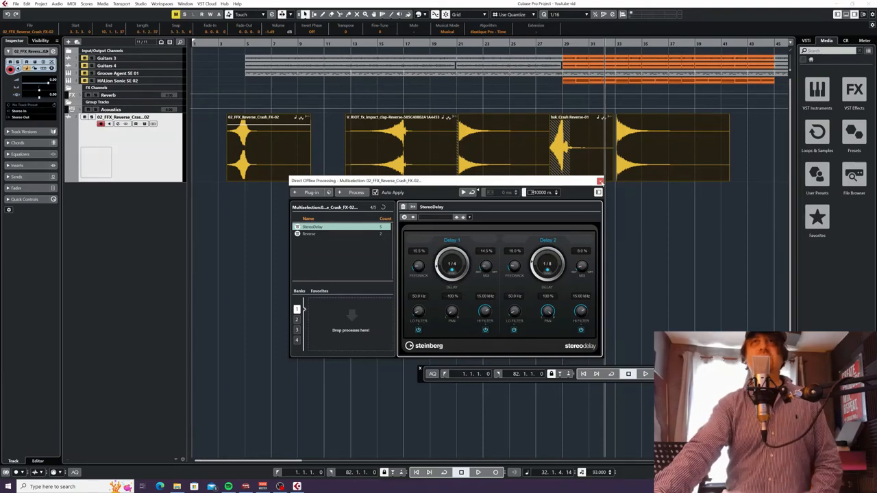
pyautogui.click(599, 181)
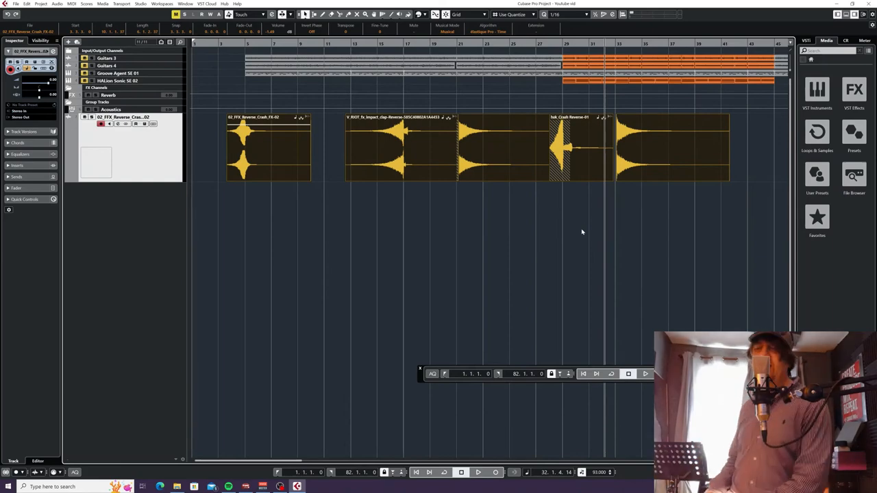